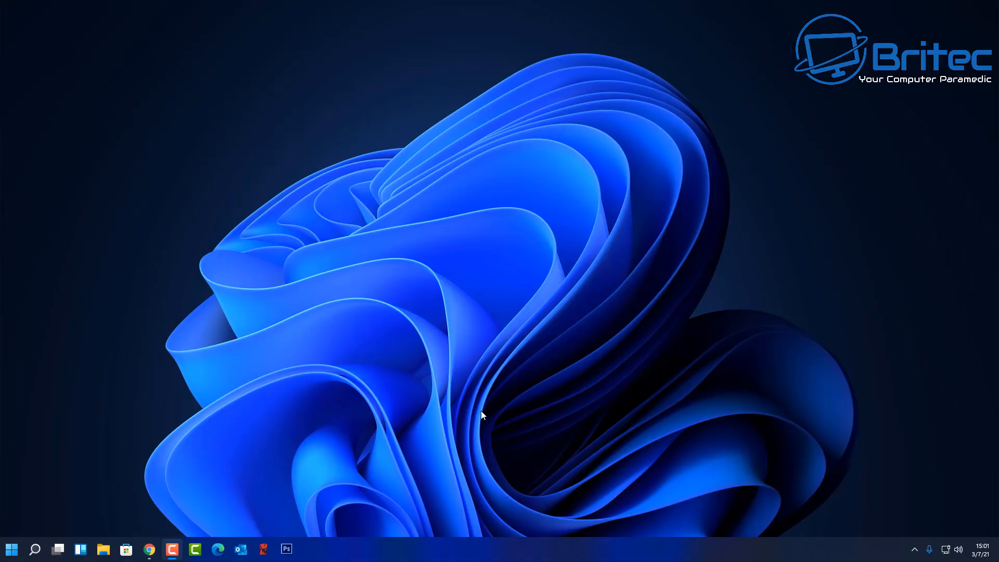
mouse_move(479, 556)
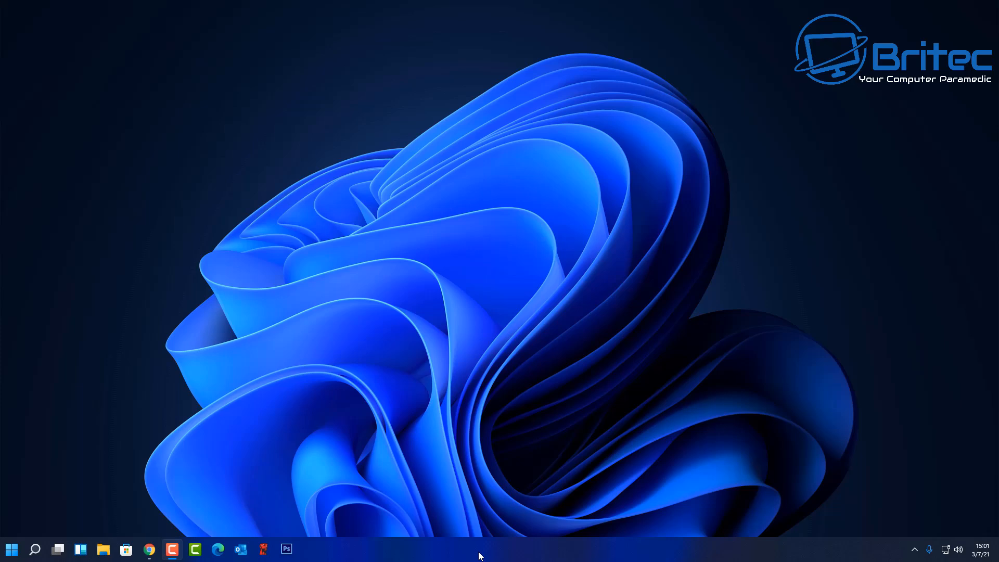
mouse_move(461, 556)
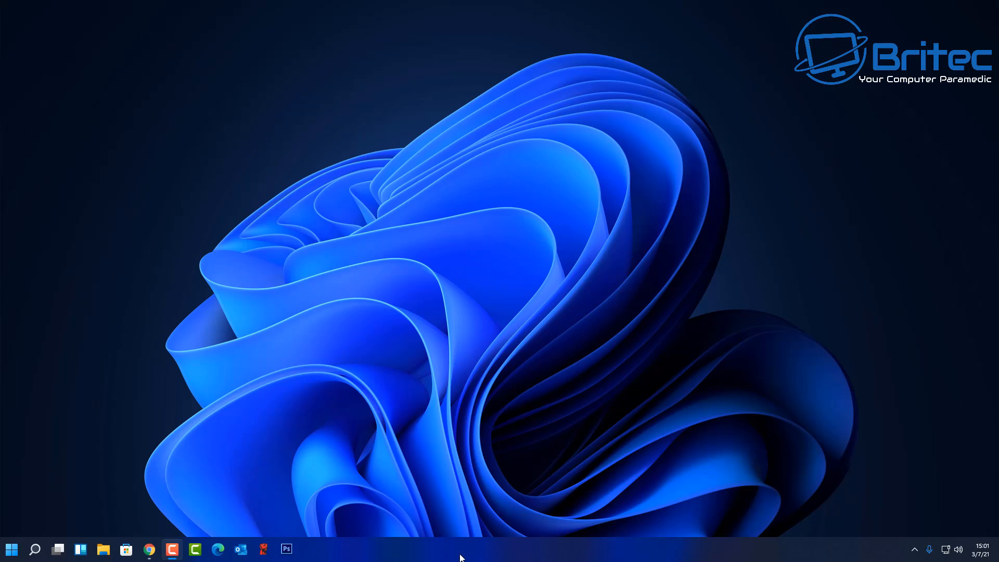
mouse_move(728, 12)
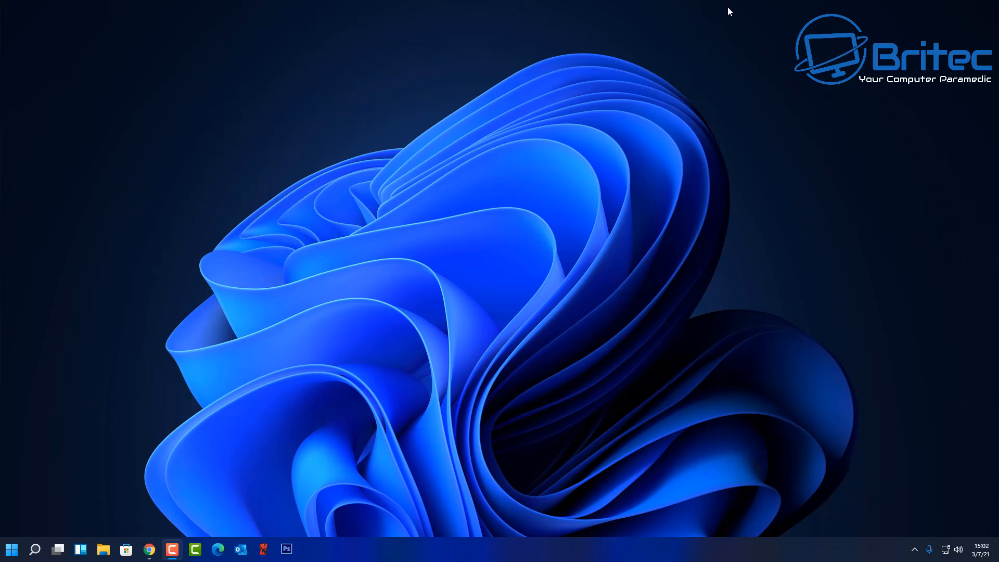
mouse_move(4, 288)
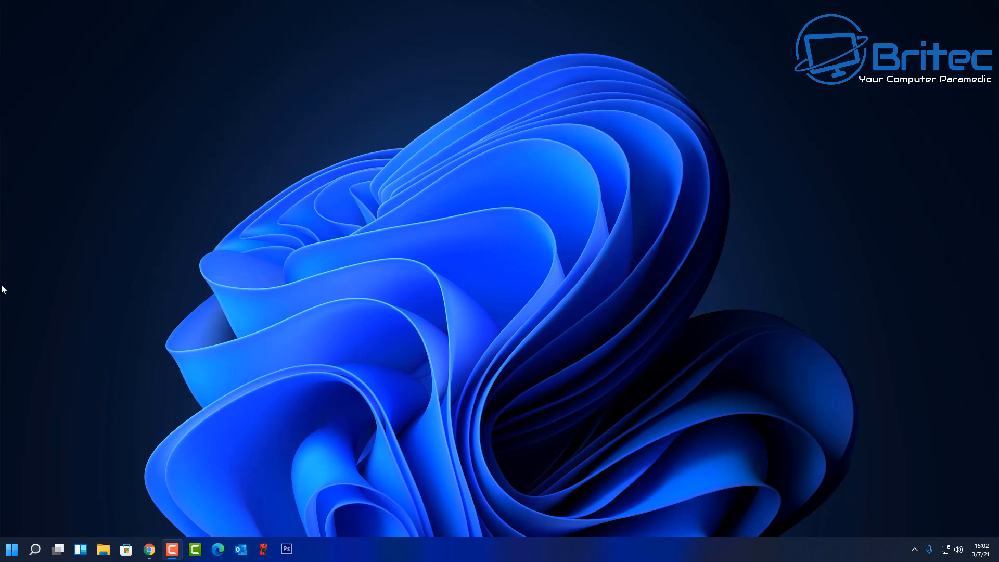
mouse_move(500, 525)
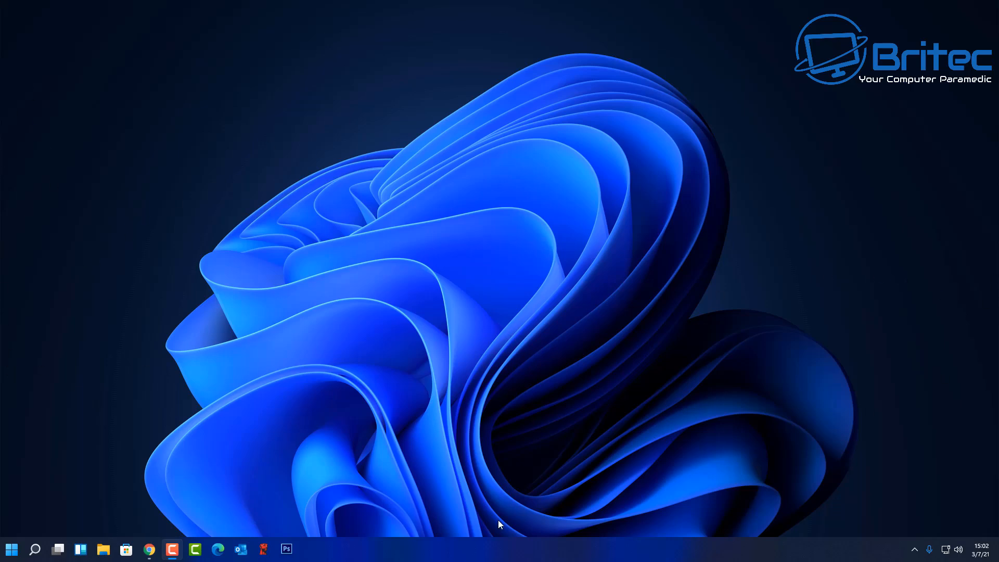
mouse_move(402, 479)
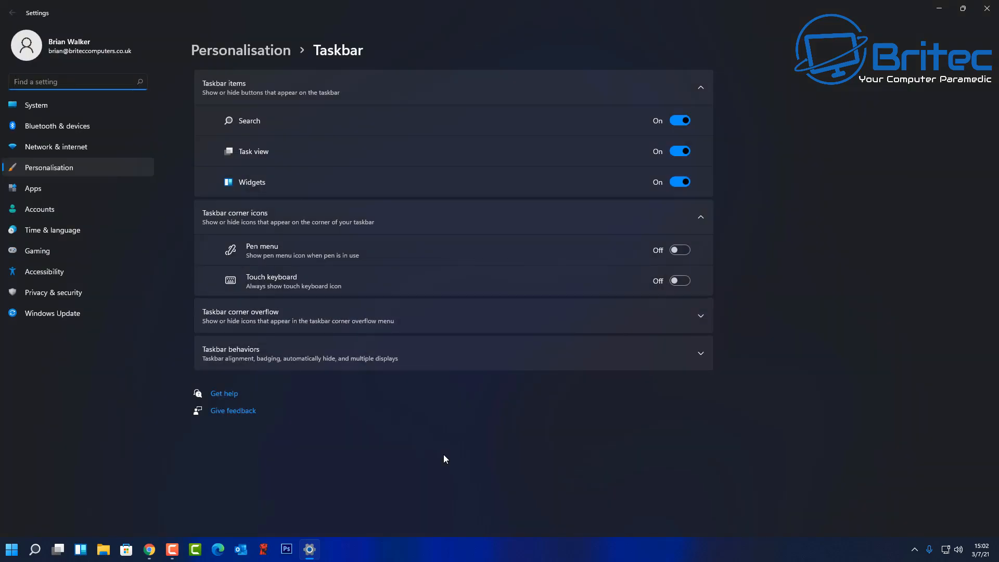
mouse_move(478, 452)
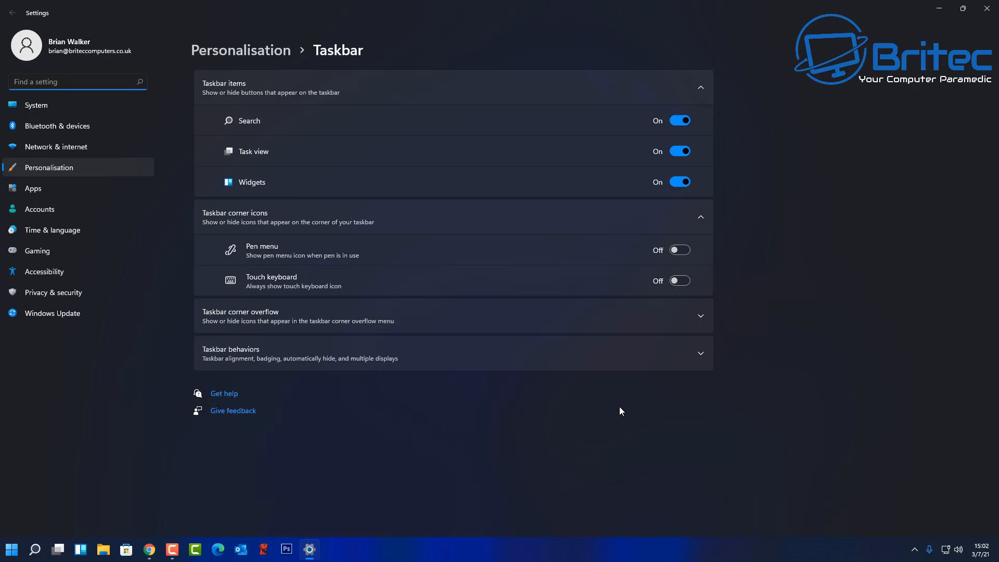
mouse_move(686, 404)
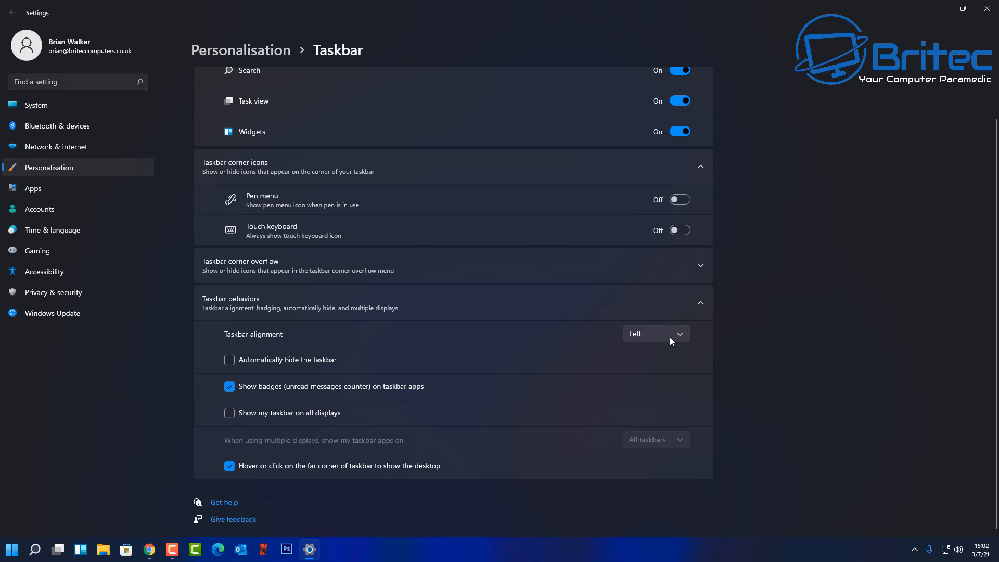
Step: Set Taskbar alignment to Centre, then return it to Left
left_click(654, 333)
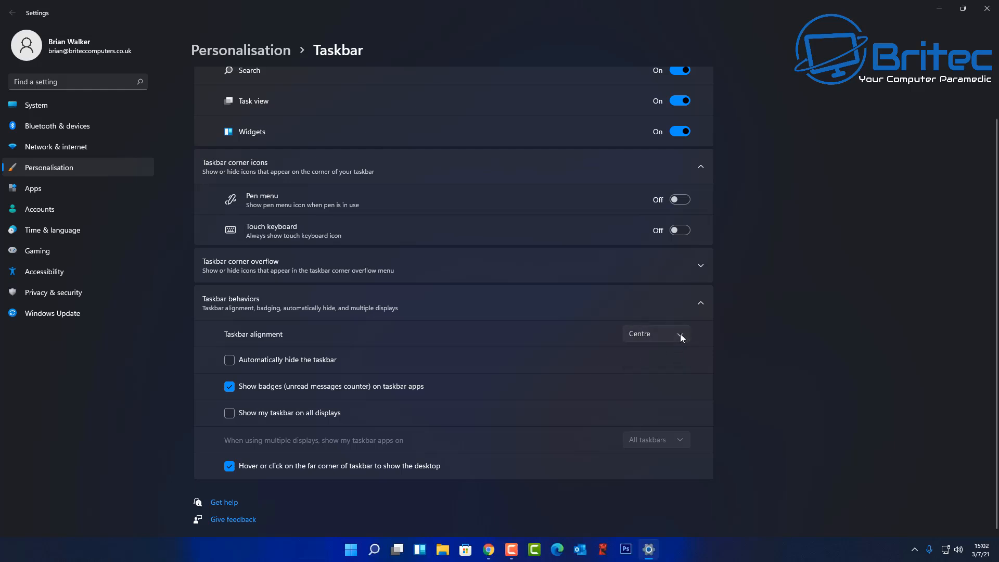
left_click(654, 333)
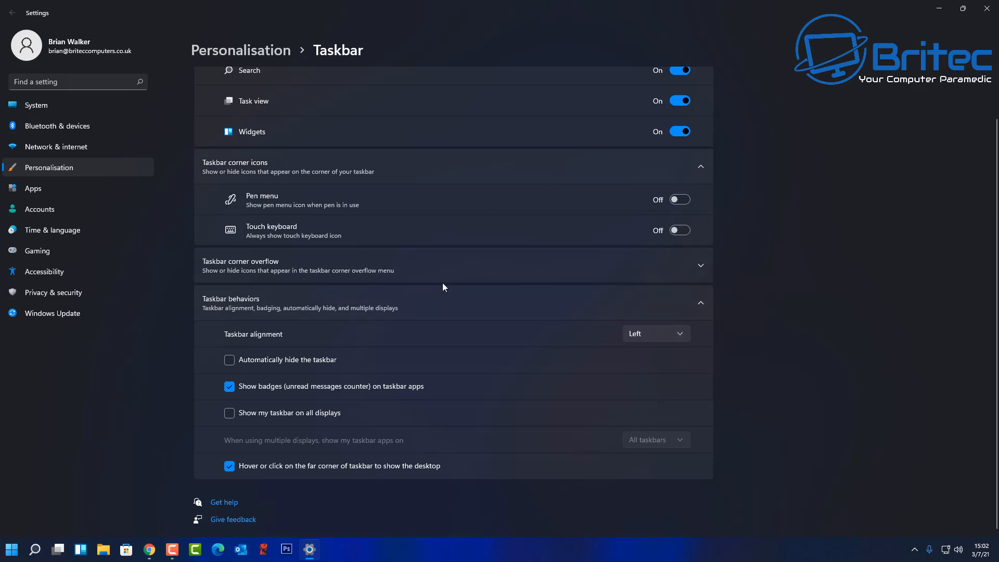
mouse_move(866, 223)
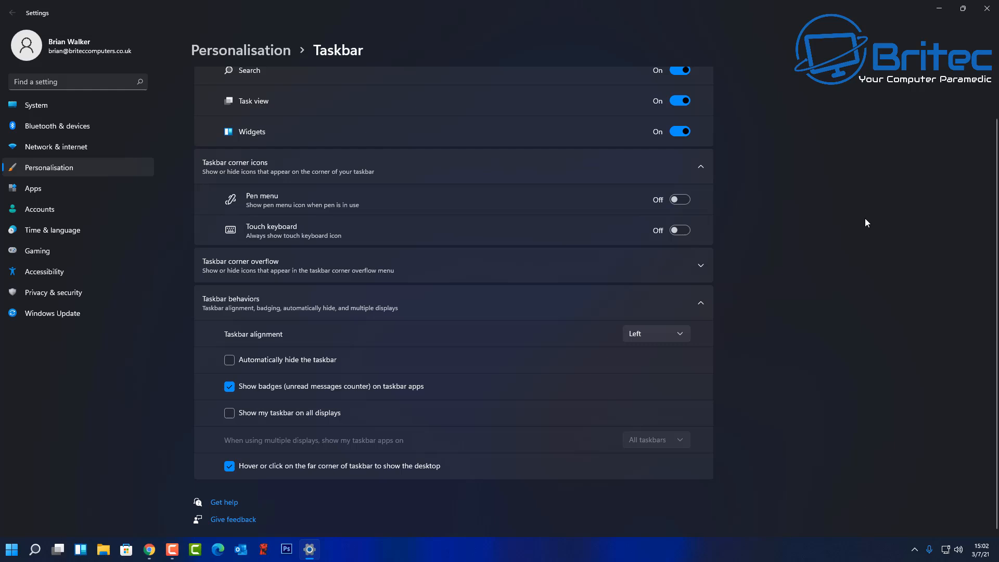
mouse_move(3, 399)
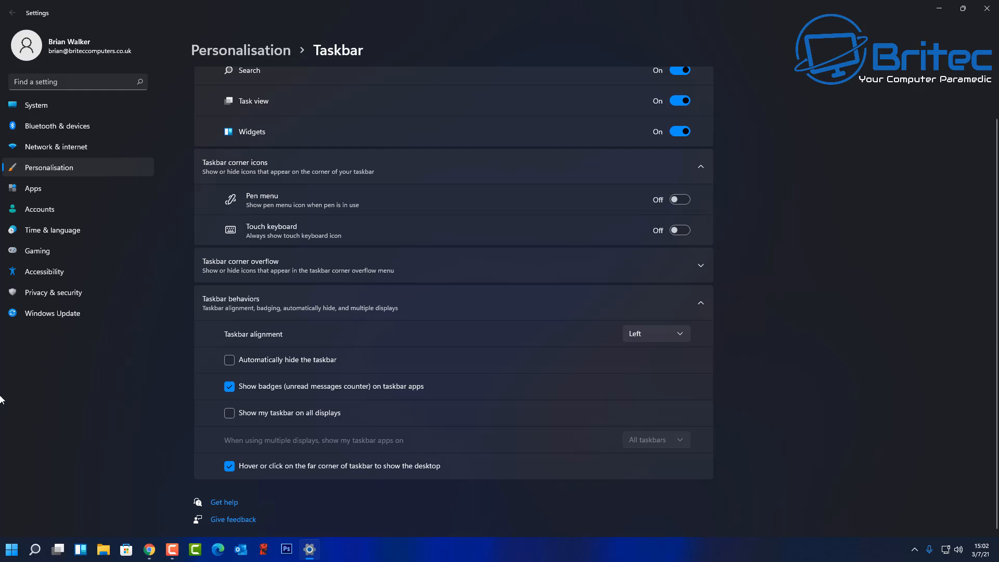
mouse_move(932, 293)
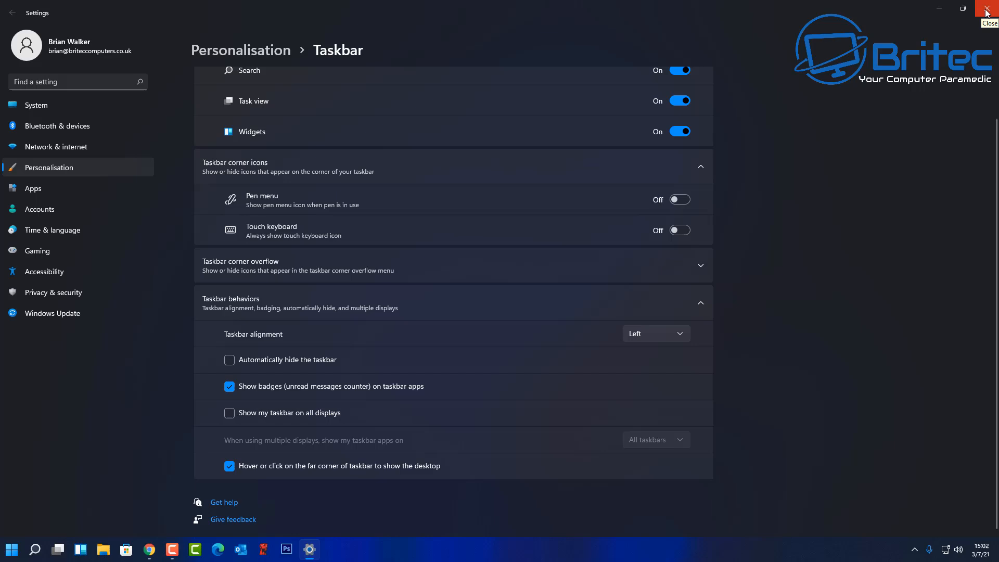
Step: Close Settings and search Windows for 'regedit' to find Registry Editor
left_click(986, 12)
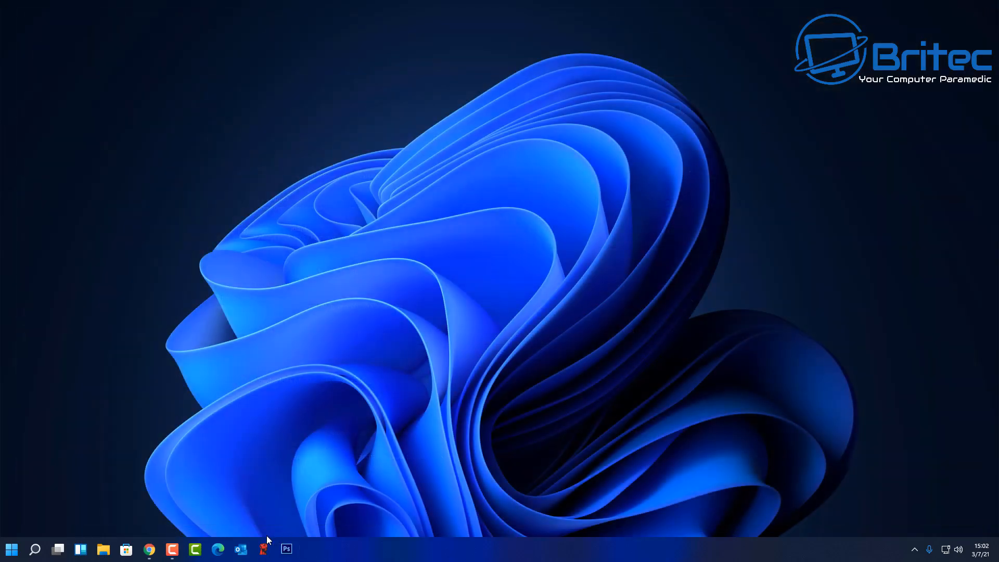
mouse_move(403, 467)
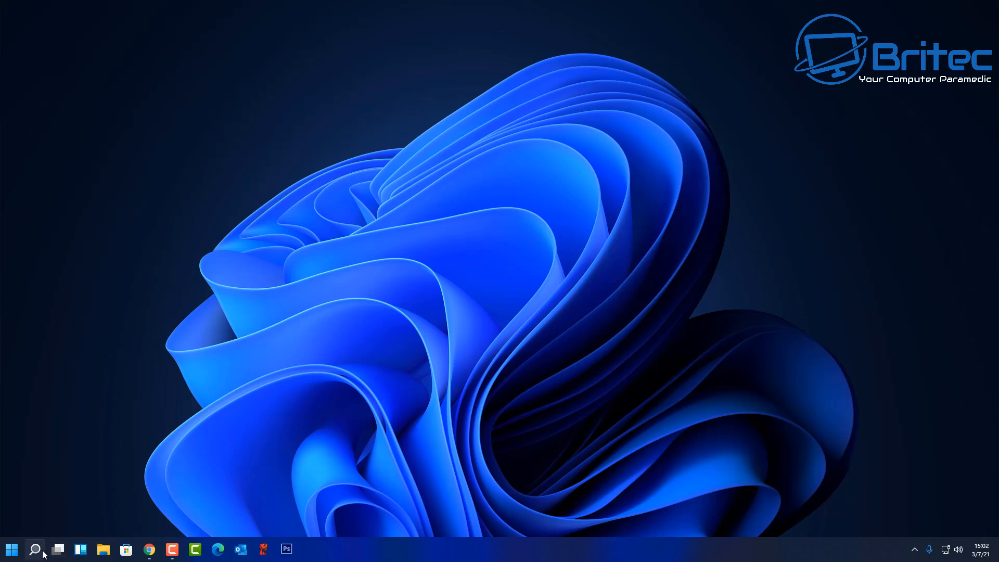
left_click(36, 548)
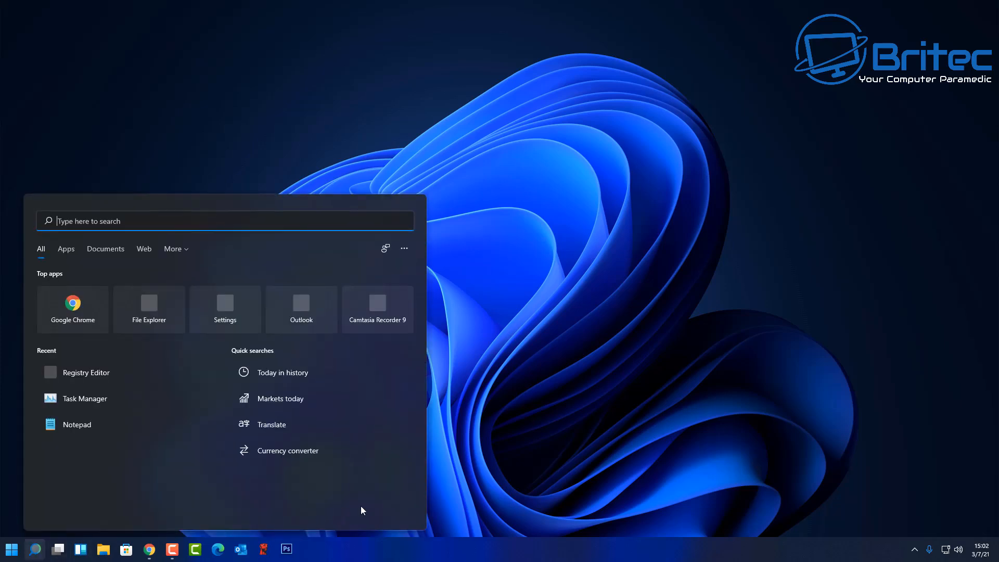
type("registry Editor")
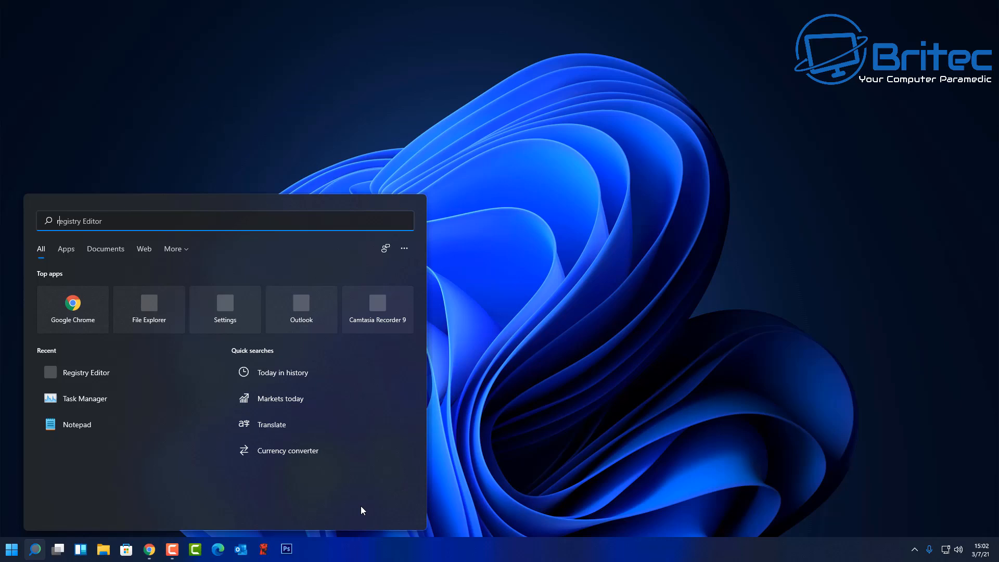
type("reged")
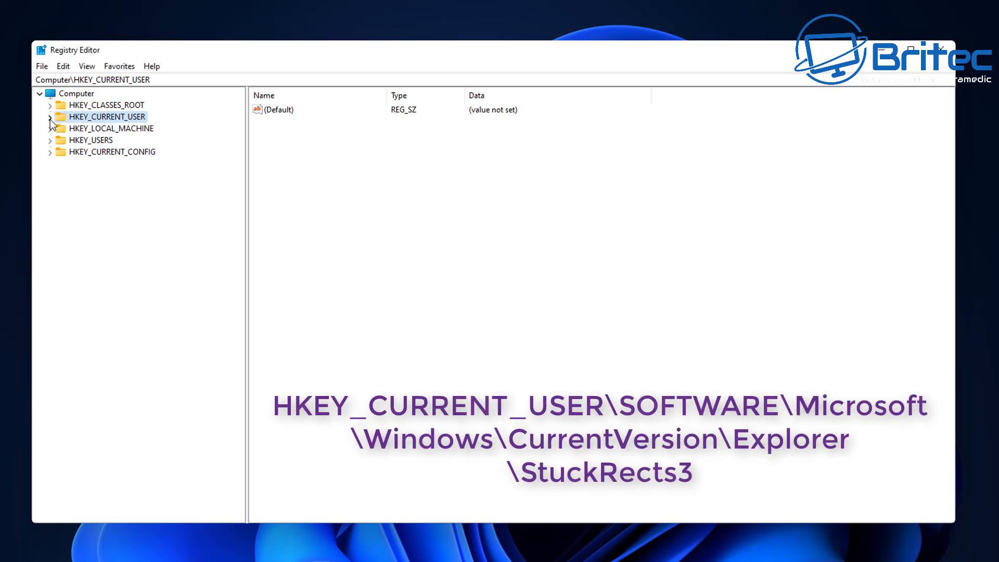
Step: Expand HKEY_CURRENT_USER\Software\Microsoft\Windows\CurrentVersion\Explorer in the registry tree
left_click(50, 117)
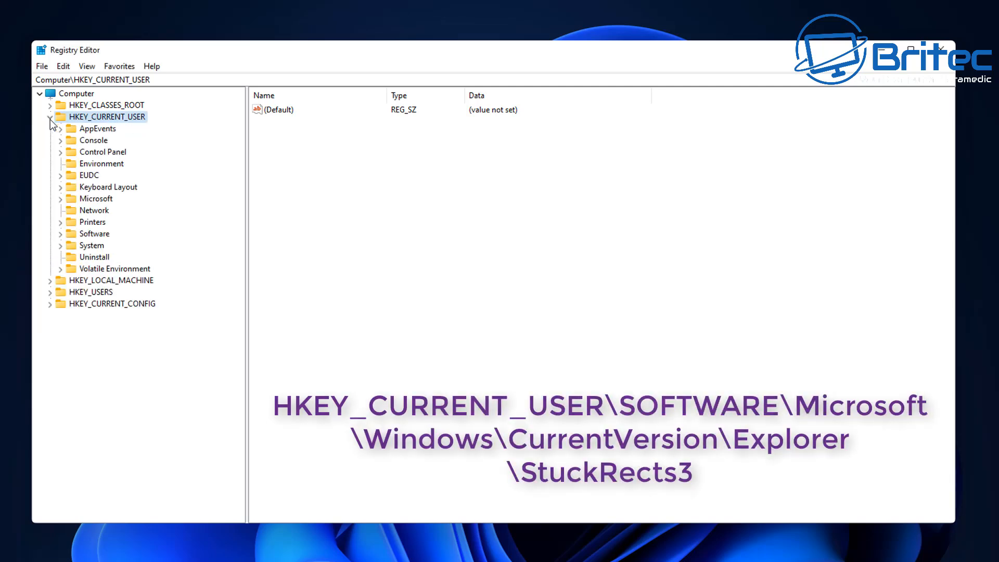
left_click(94, 233)
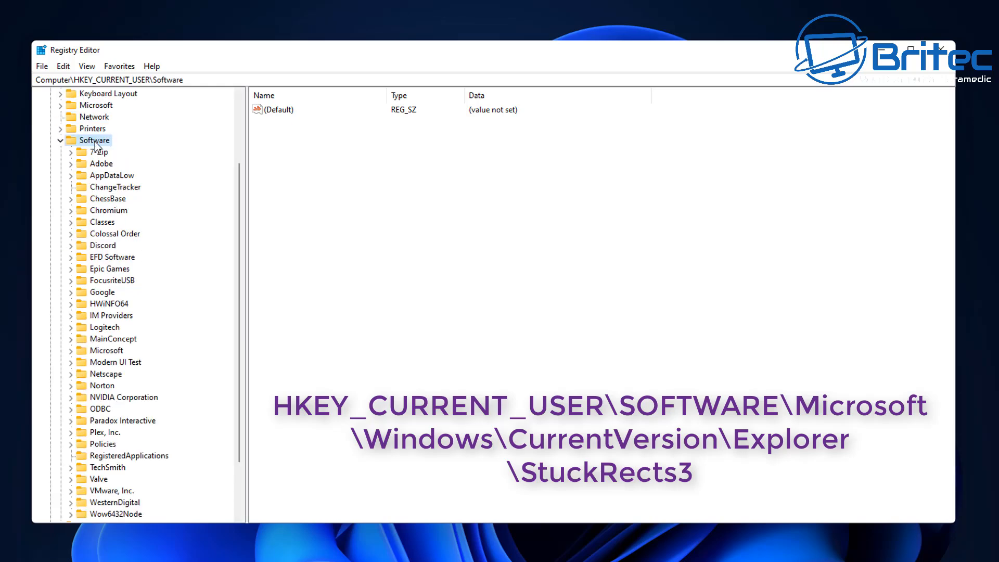
mouse_move(100, 316)
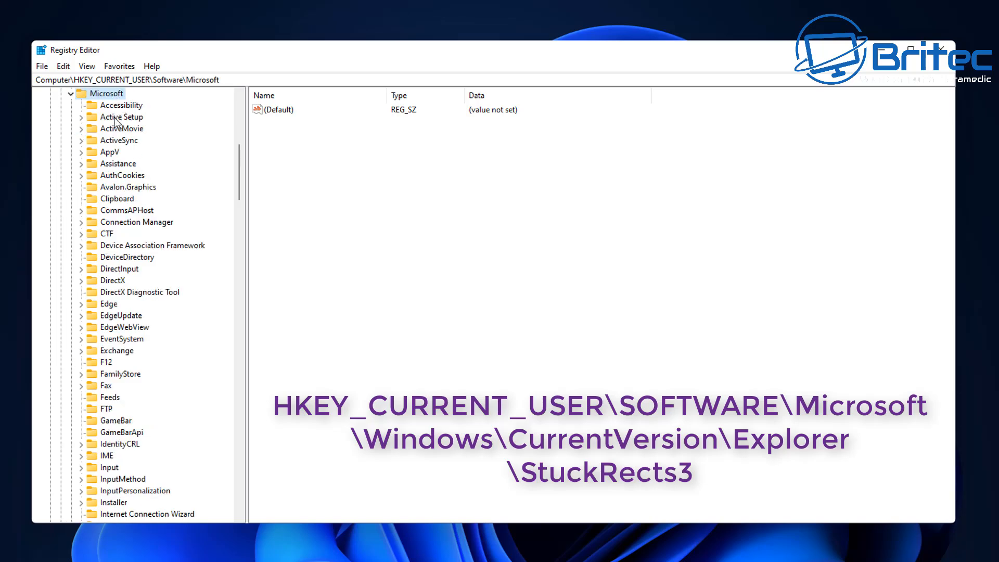
scroll("down", 3)
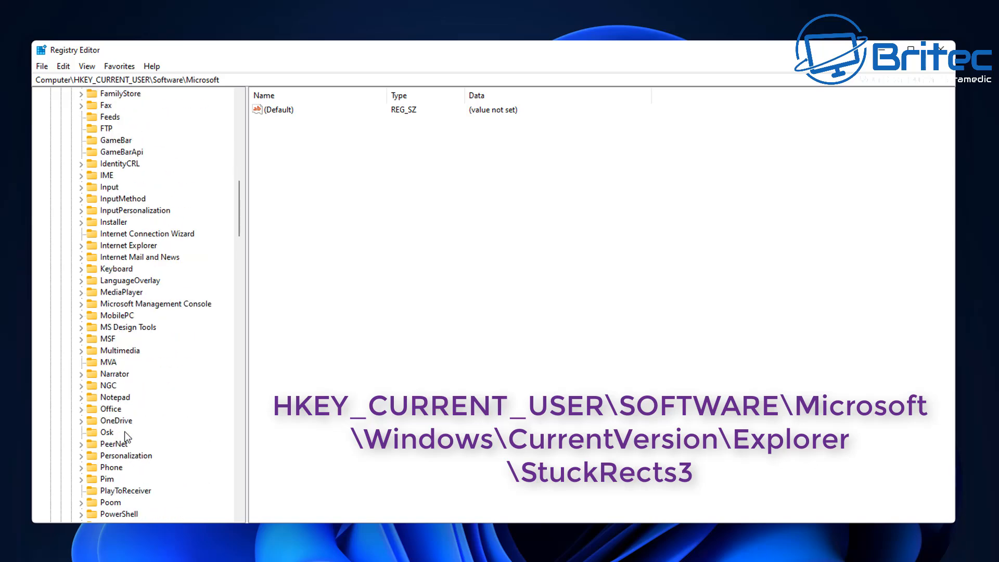
left_click(81, 326)
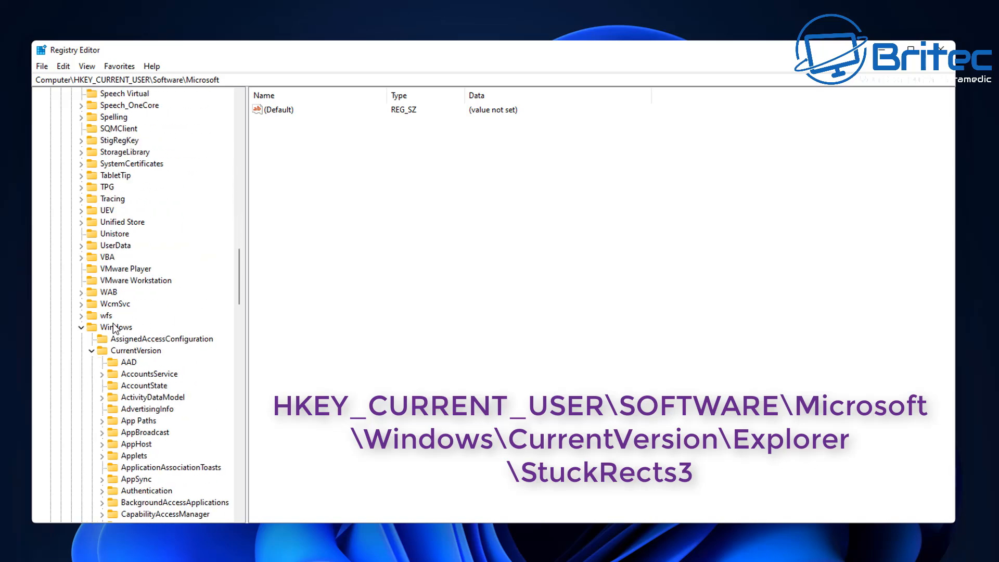
left_click(81, 327)
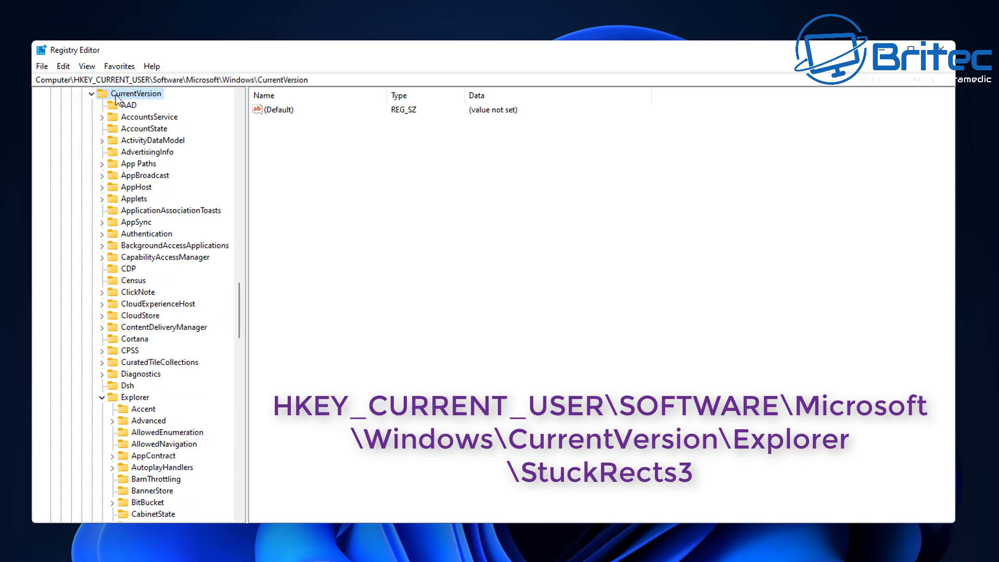
left_click(134, 397)
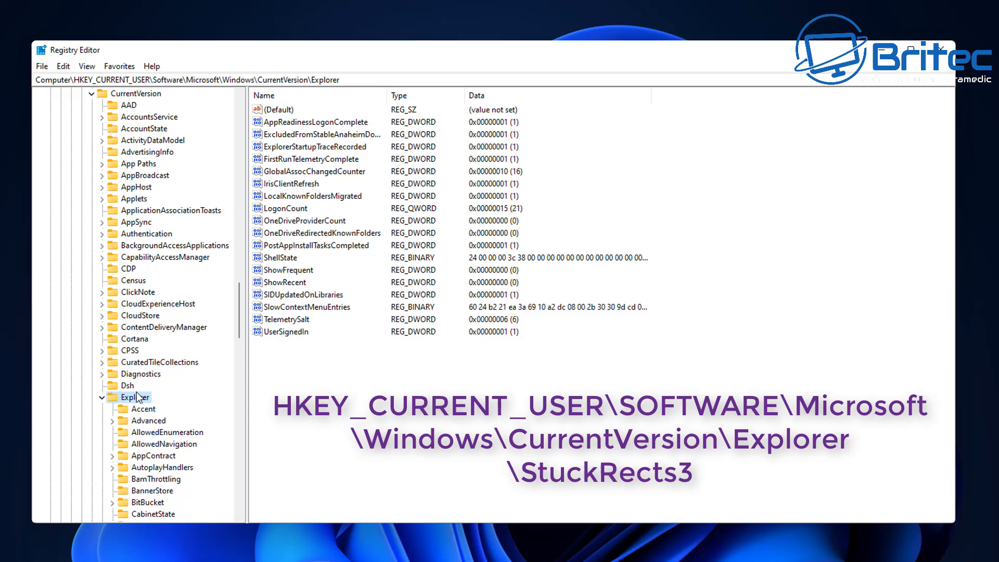
mouse_move(121, 403)
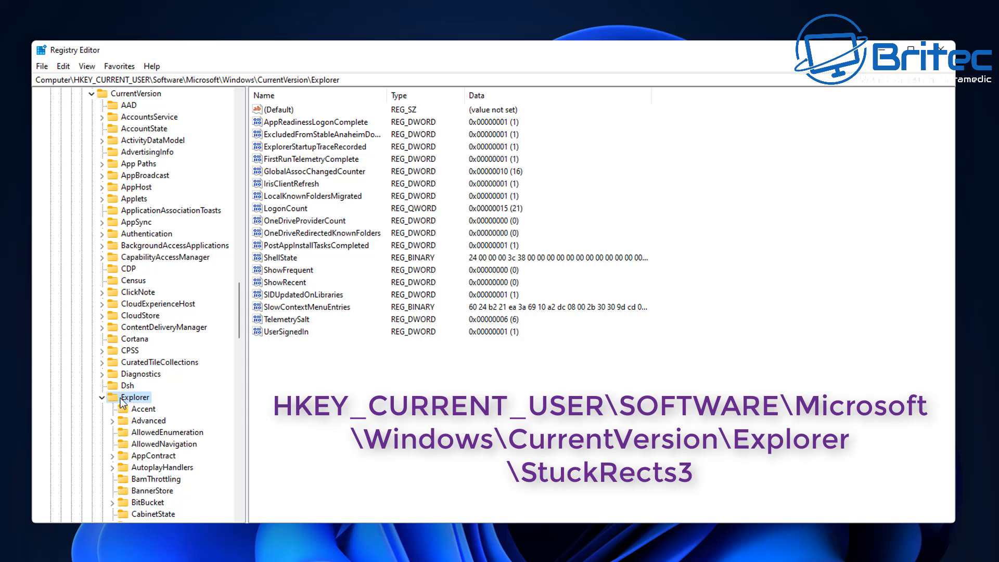
mouse_move(154, 403)
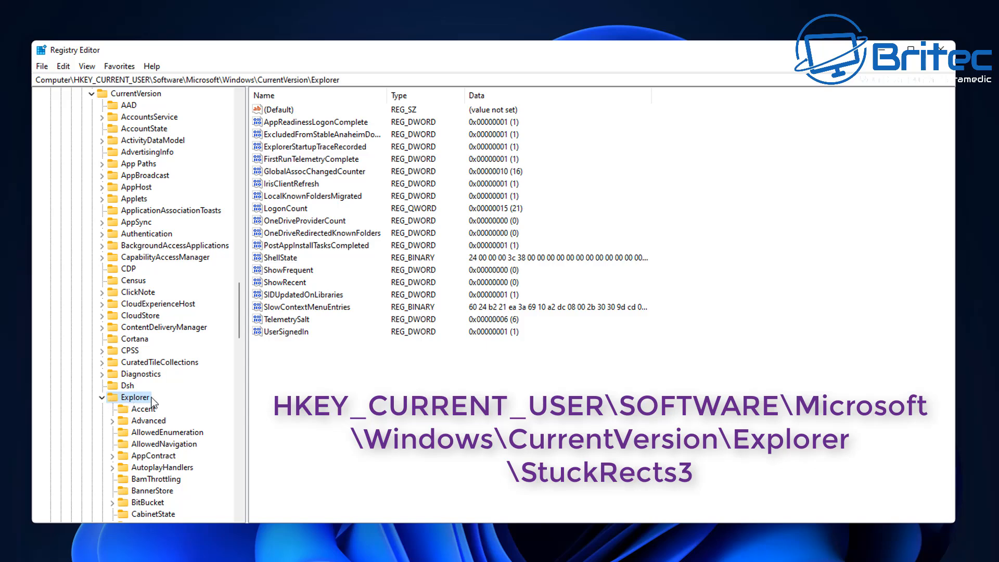
Step: Select the StuckRects3 key and its Settings binary value
scroll("down", 3)
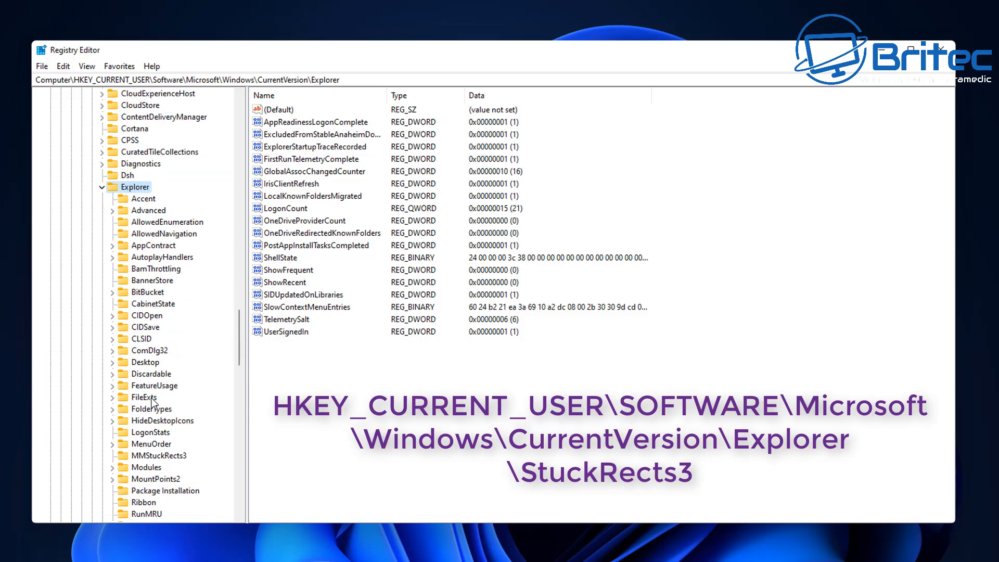
scroll("down", 3)
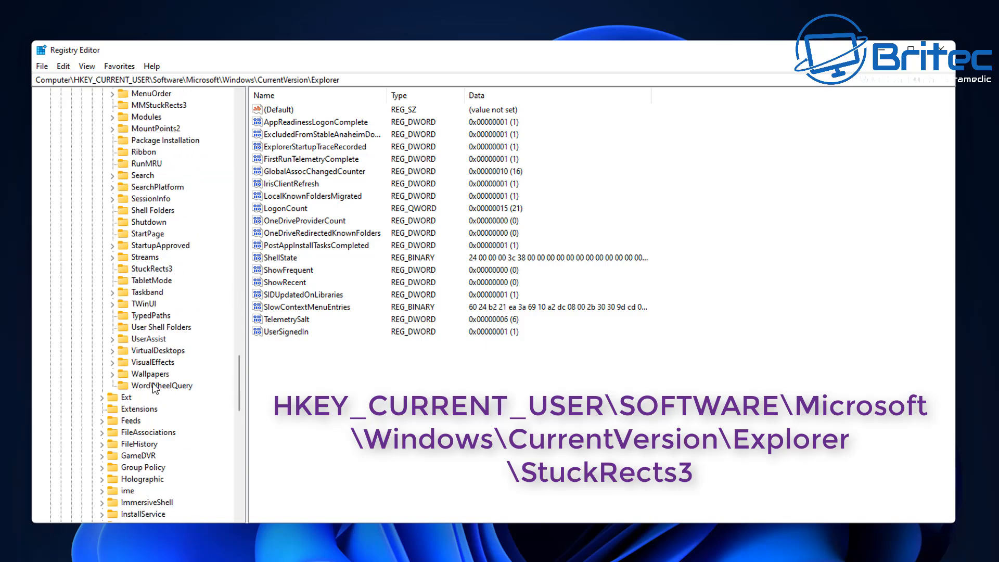
left_click(153, 268)
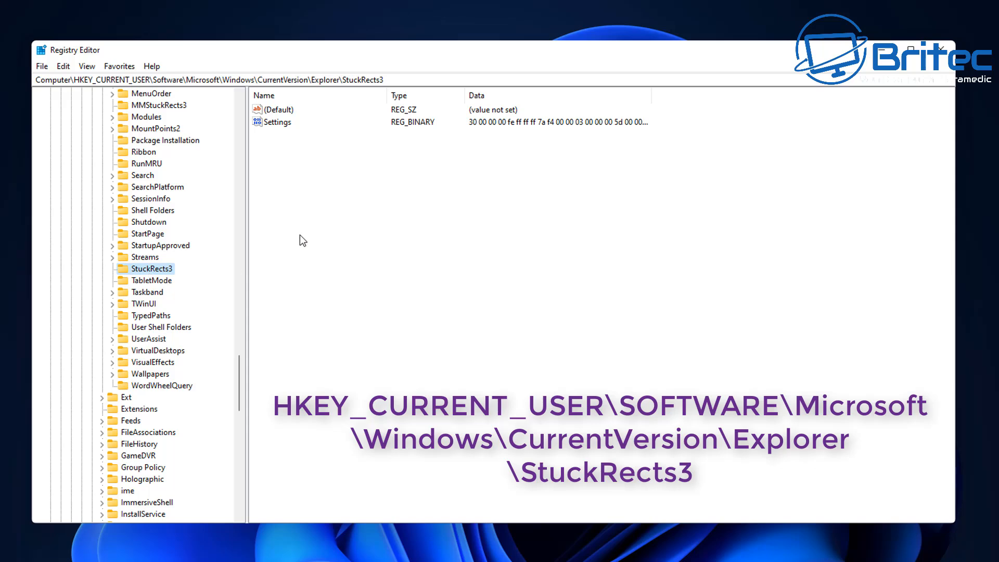
left_click(277, 121)
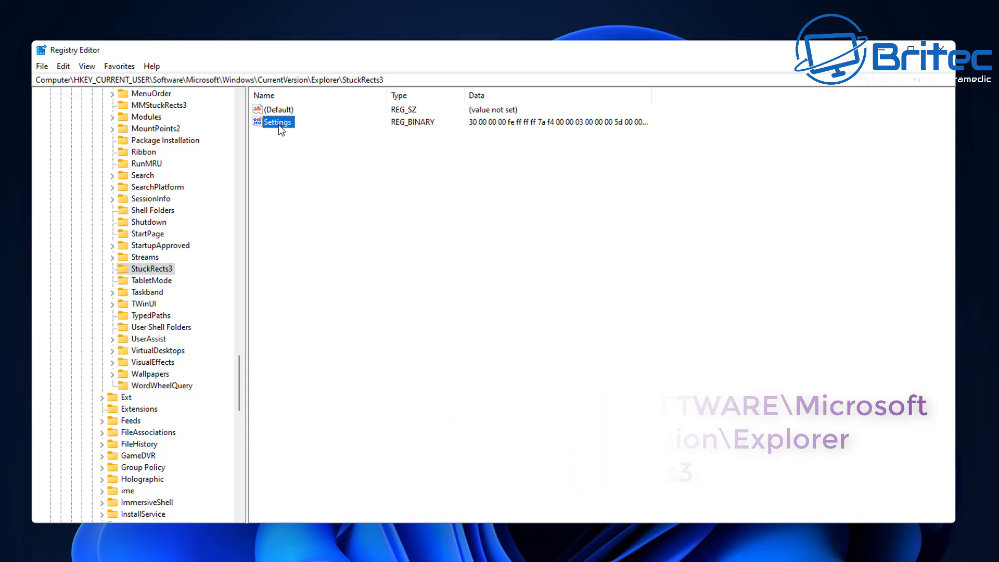
Step: Edit the Settings value, replacing byte 03 in row 00000008 under FE with 01, and save
double_click(276, 121)
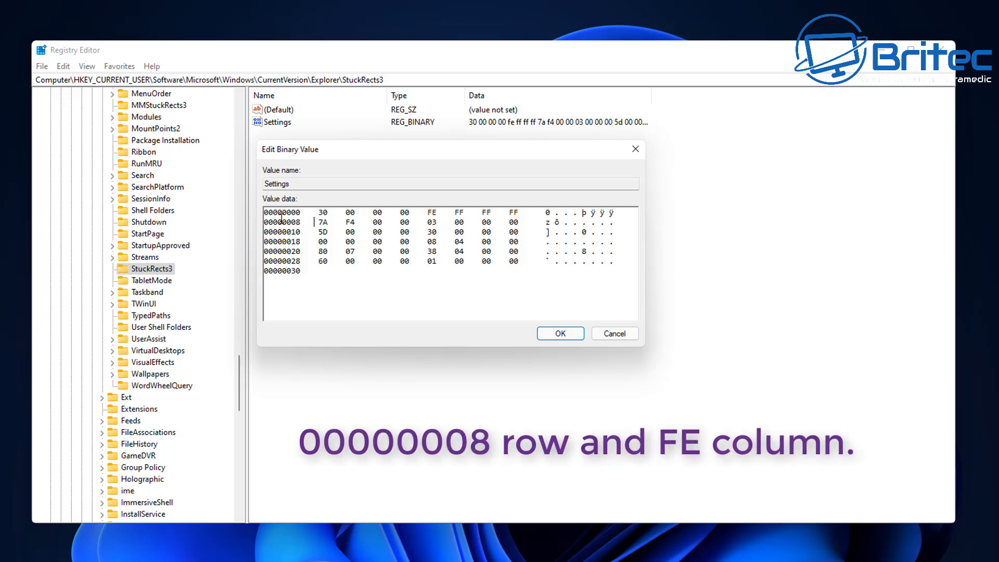
left_click(322, 222)
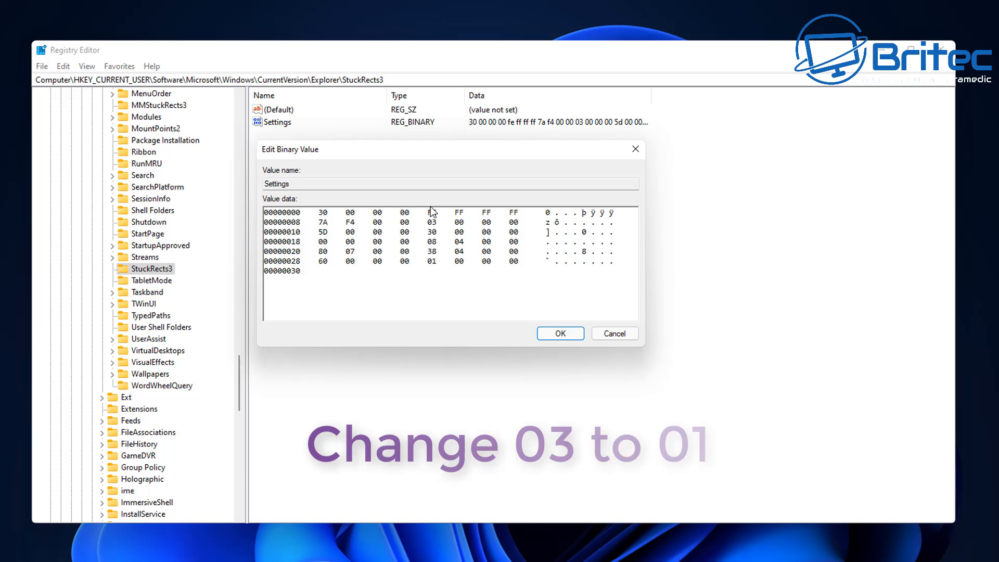
left_click(406, 220)
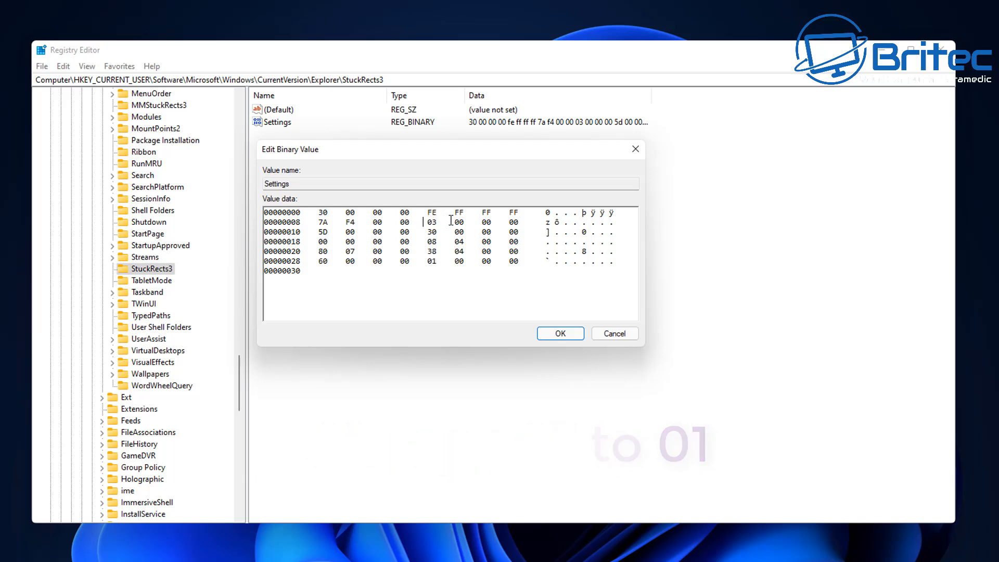
left_click(432, 221)
type("1")
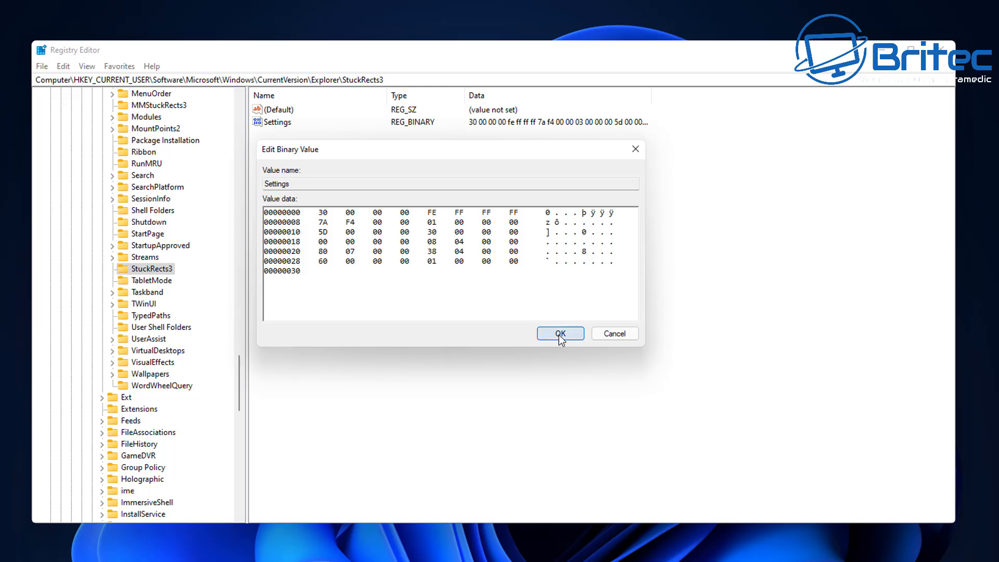
left_click(560, 333)
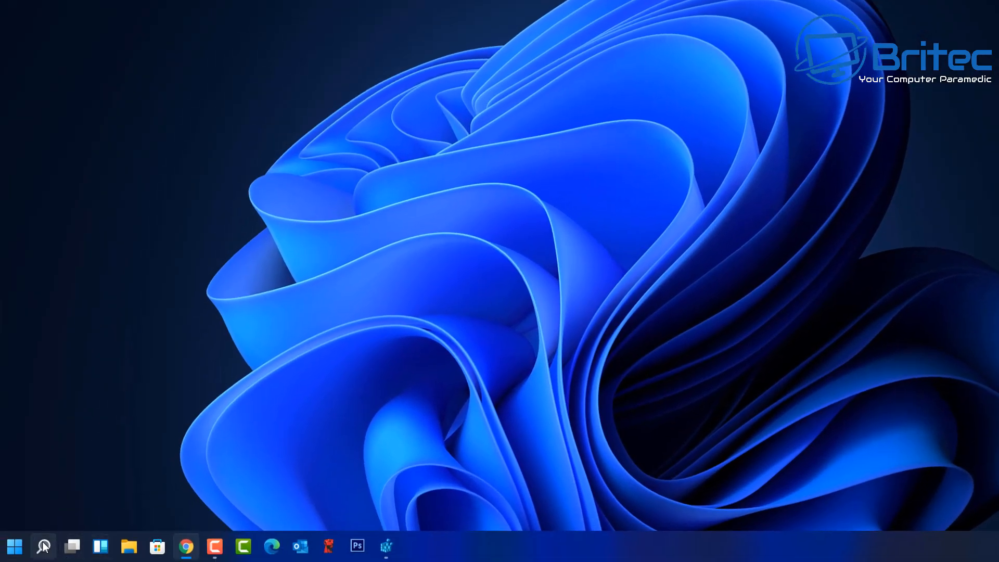
Step: Launch Task Manager from Search and select the Windows Explorer process
left_click(43, 546)
type("task")
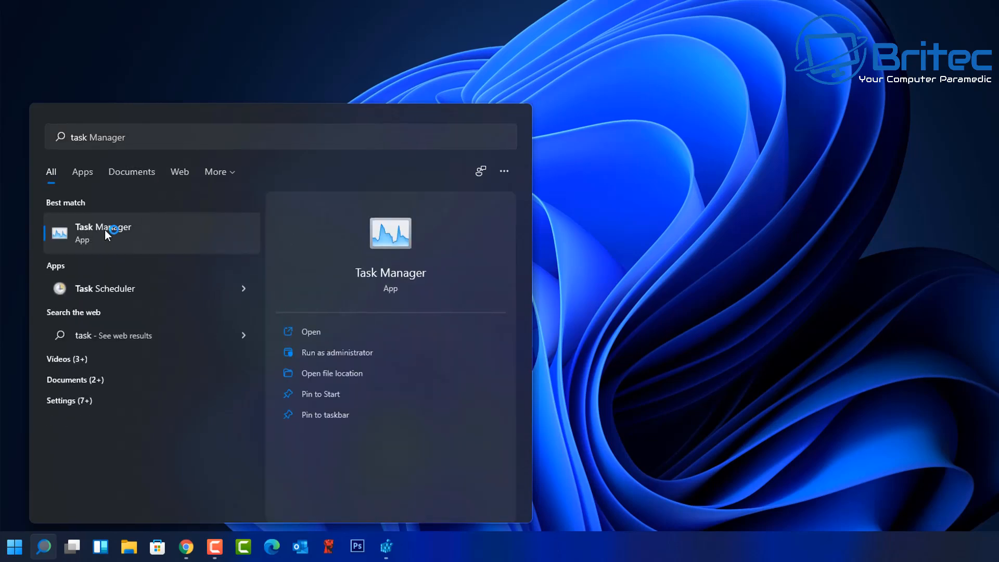
left_click(103, 232)
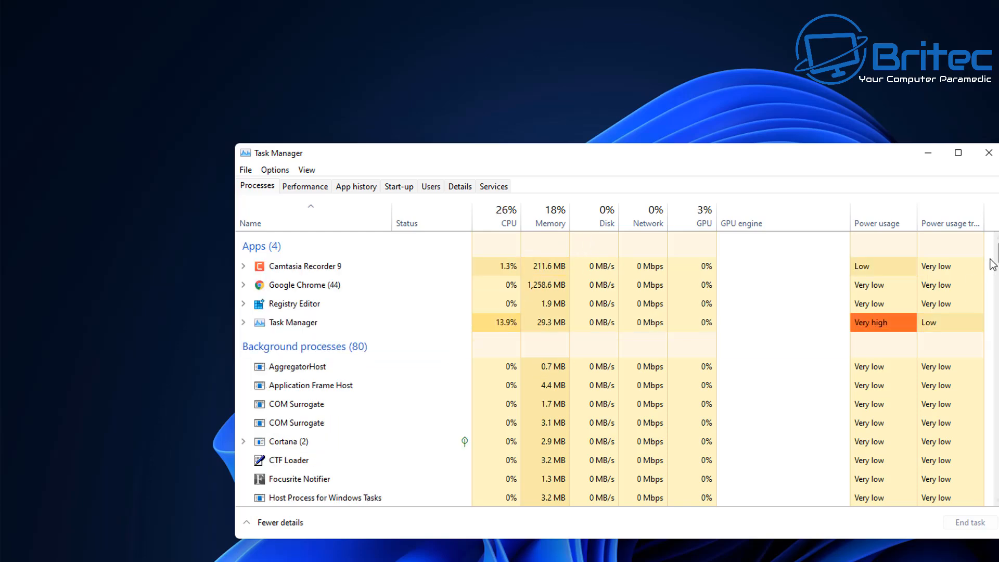
scroll("down", 3)
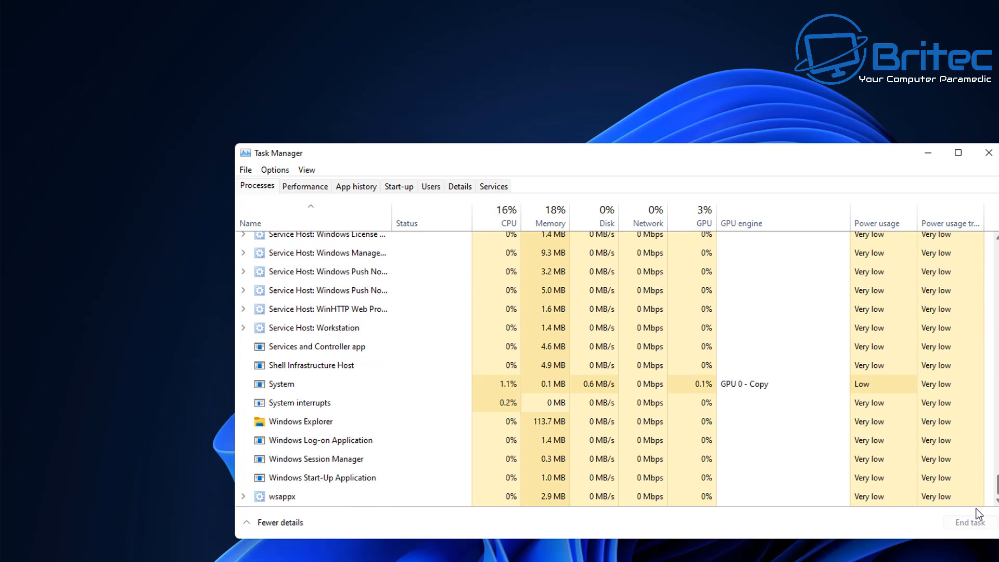
left_click(299, 421)
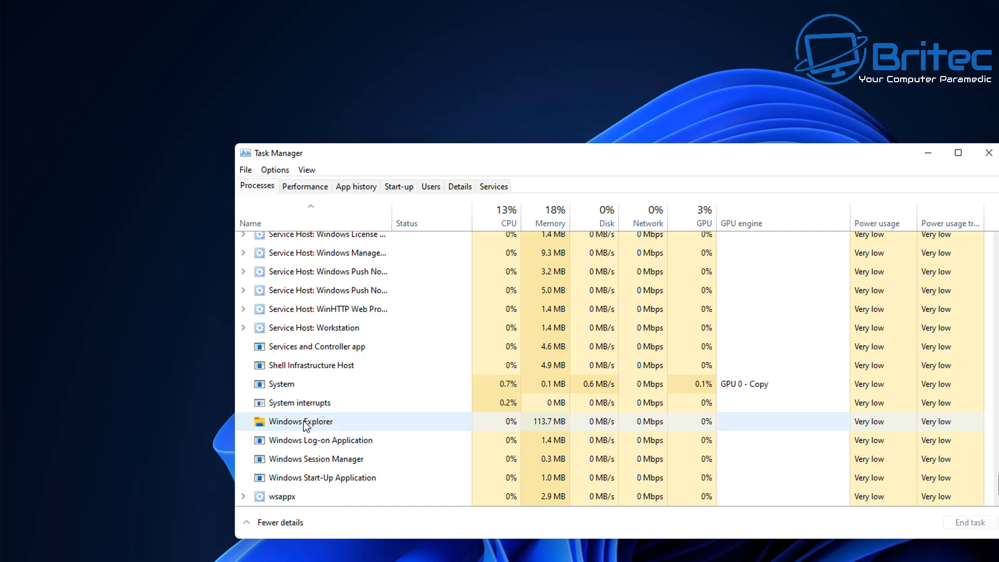
Step: Restart Windows Explorer, check the taskbar now at the top via Start, and minimize Task Manager
right_click(300, 421)
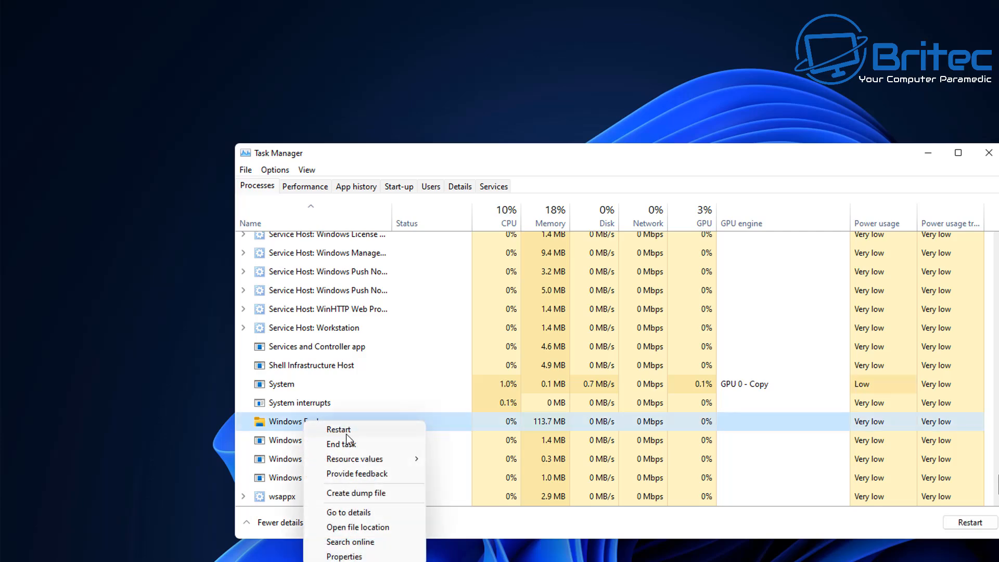
left_click(338, 429)
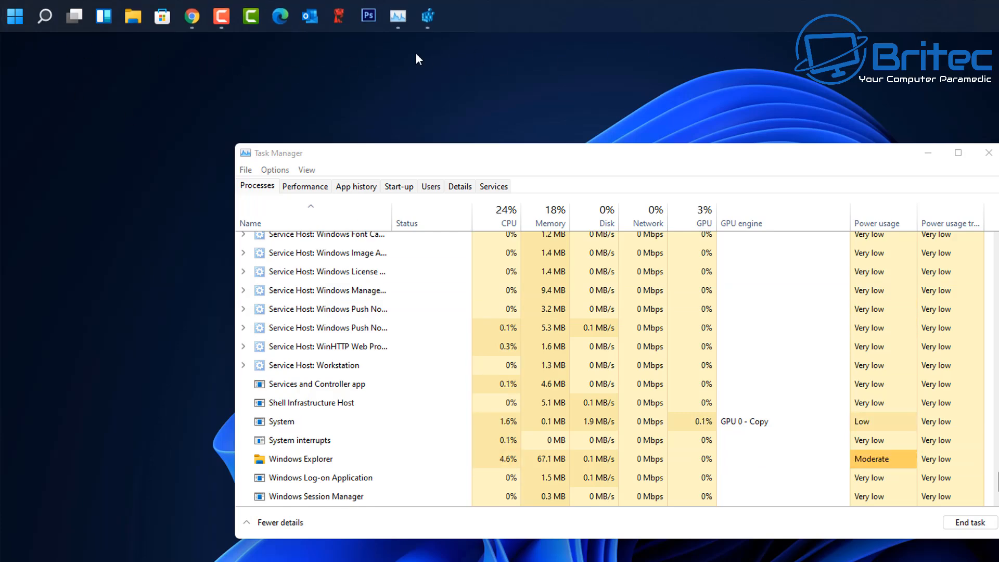
left_click(14, 16)
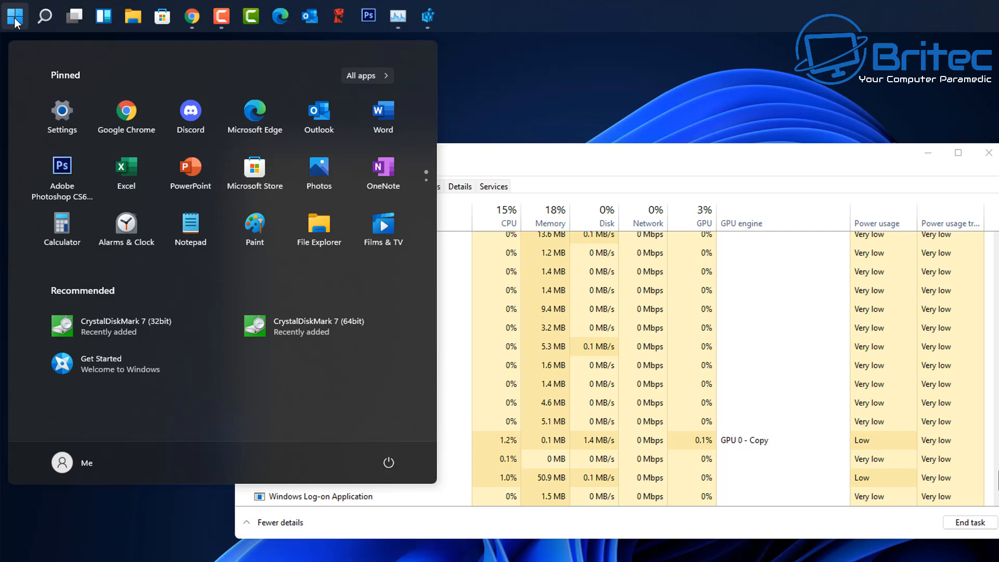
left_click(13, 17)
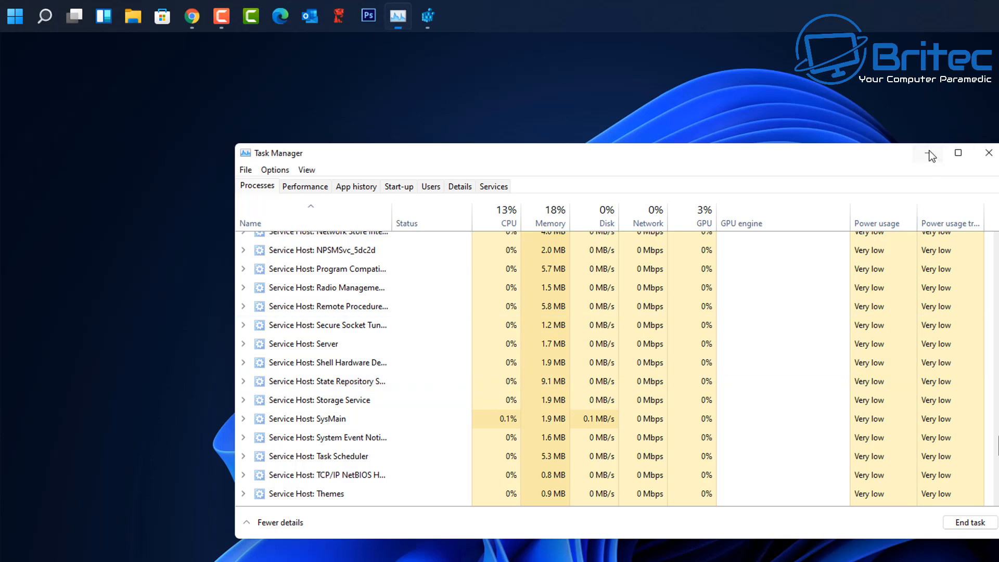
left_click(988, 153)
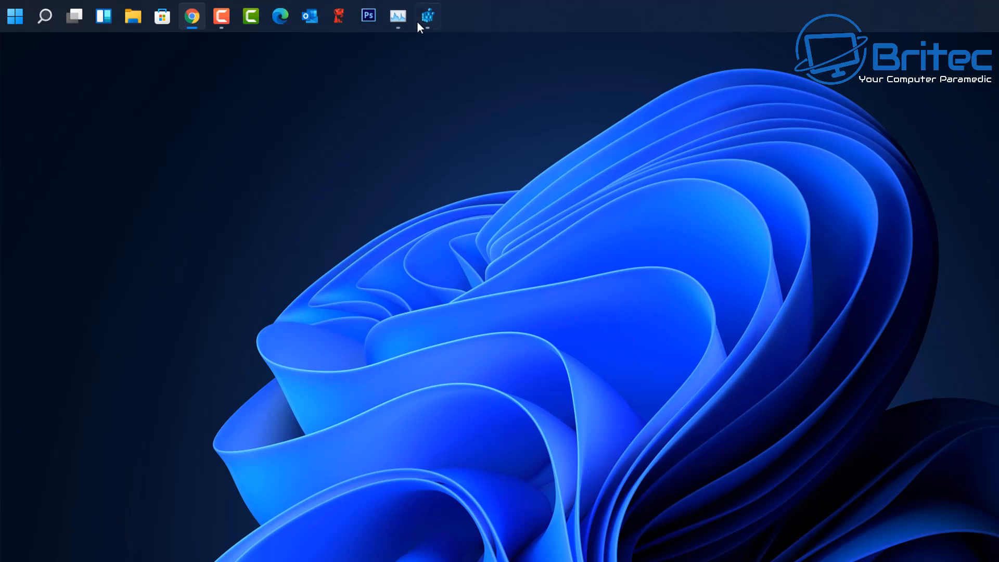
Step: Reopen the Settings value and change the row 00000008 byte from 01 back to 03
left_click(428, 16)
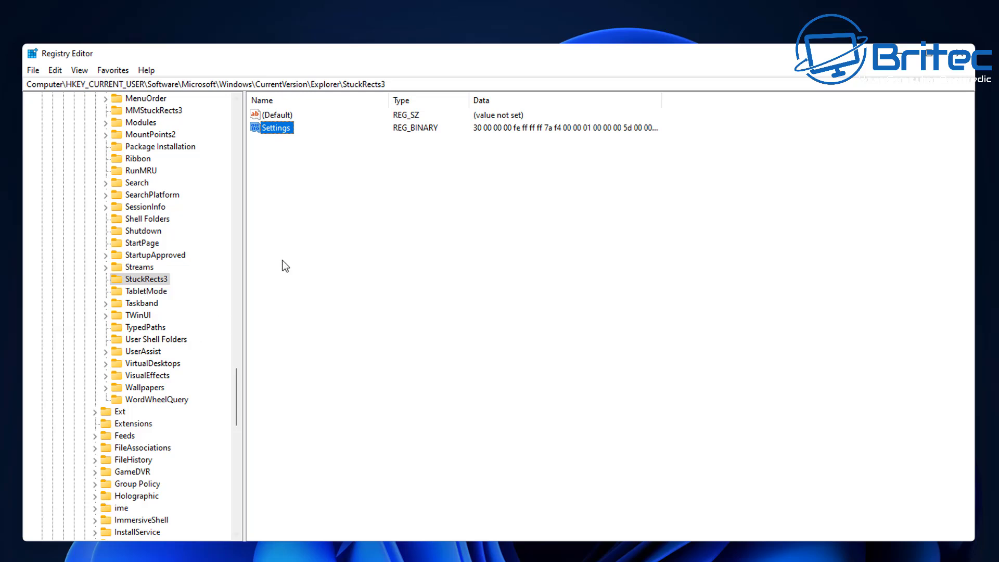
double_click(274, 127)
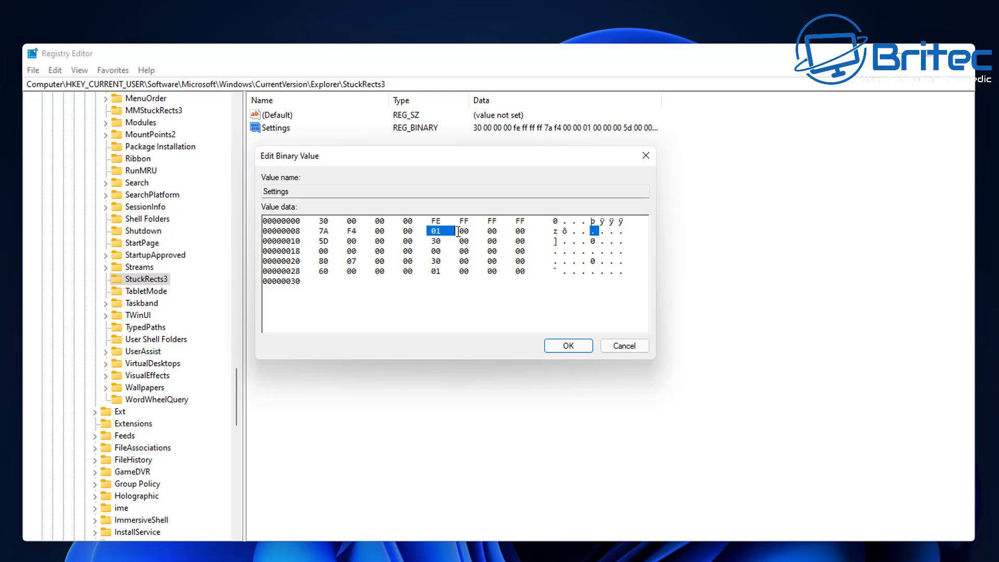
mouse_move(450, 240)
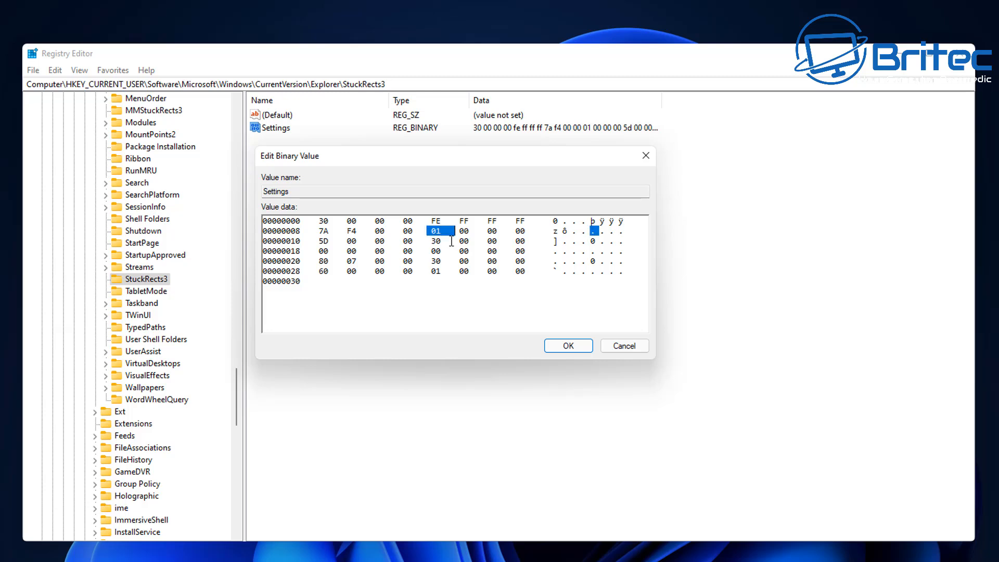
type("03")
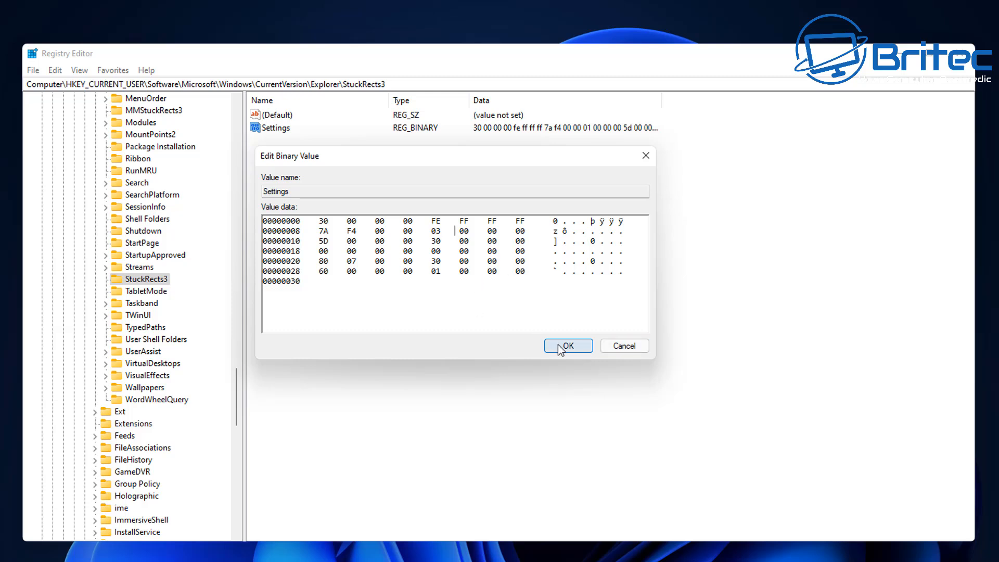
mouse_move(625, 346)
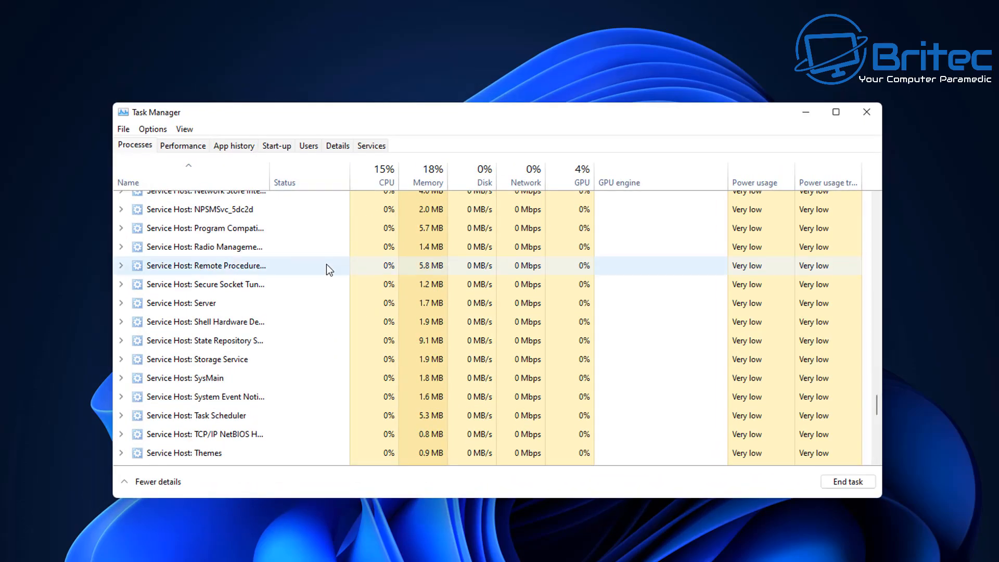
Step: Restart Windows Explorer to return the taskbar to the bottom, then close Task Manager
scroll("down", 3)
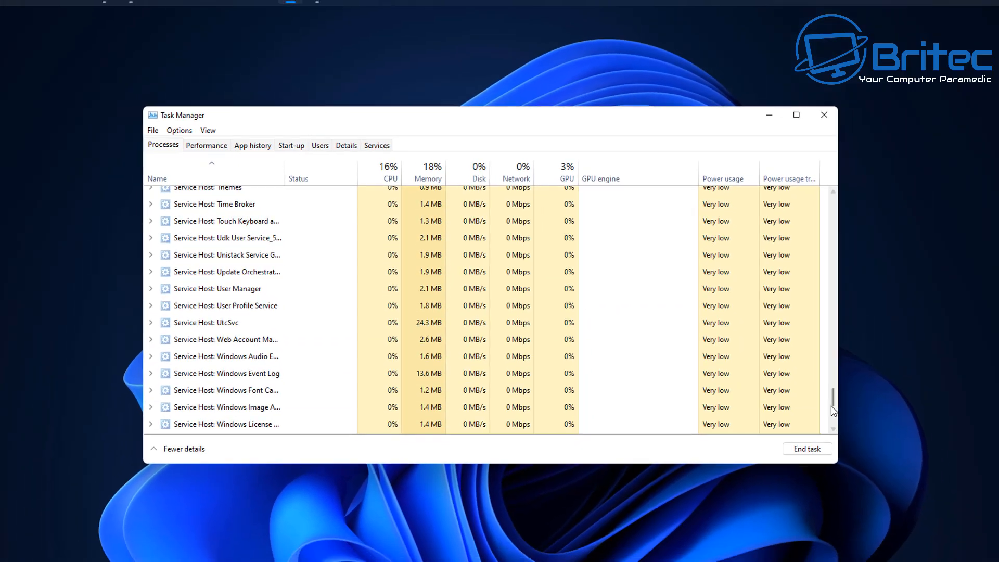
right_click(229, 327)
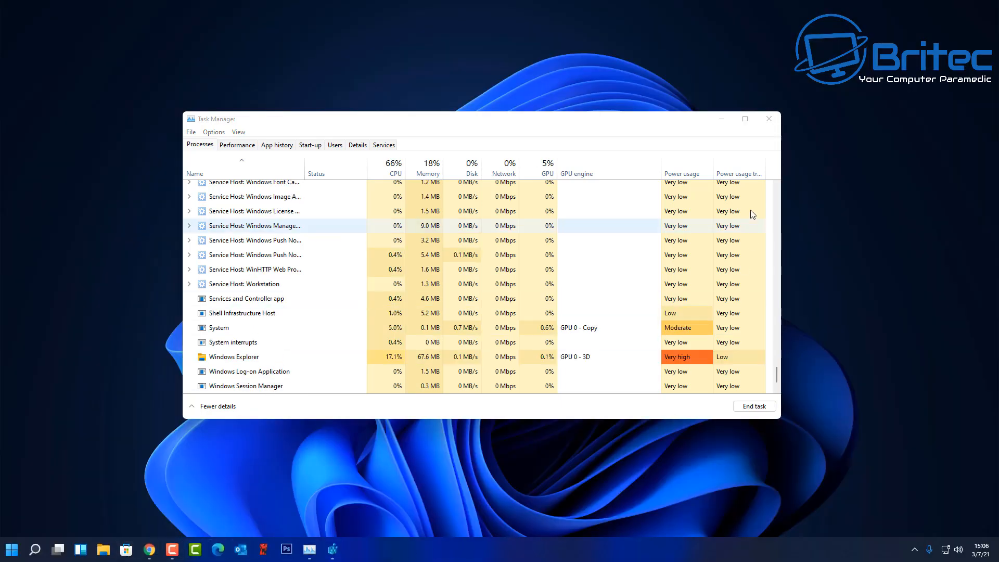
left_click(767, 119)
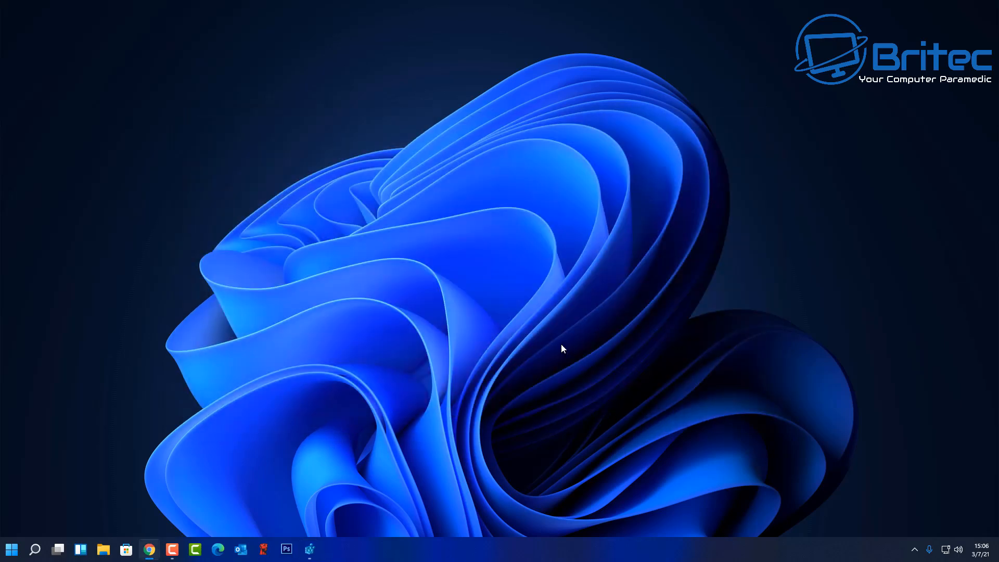